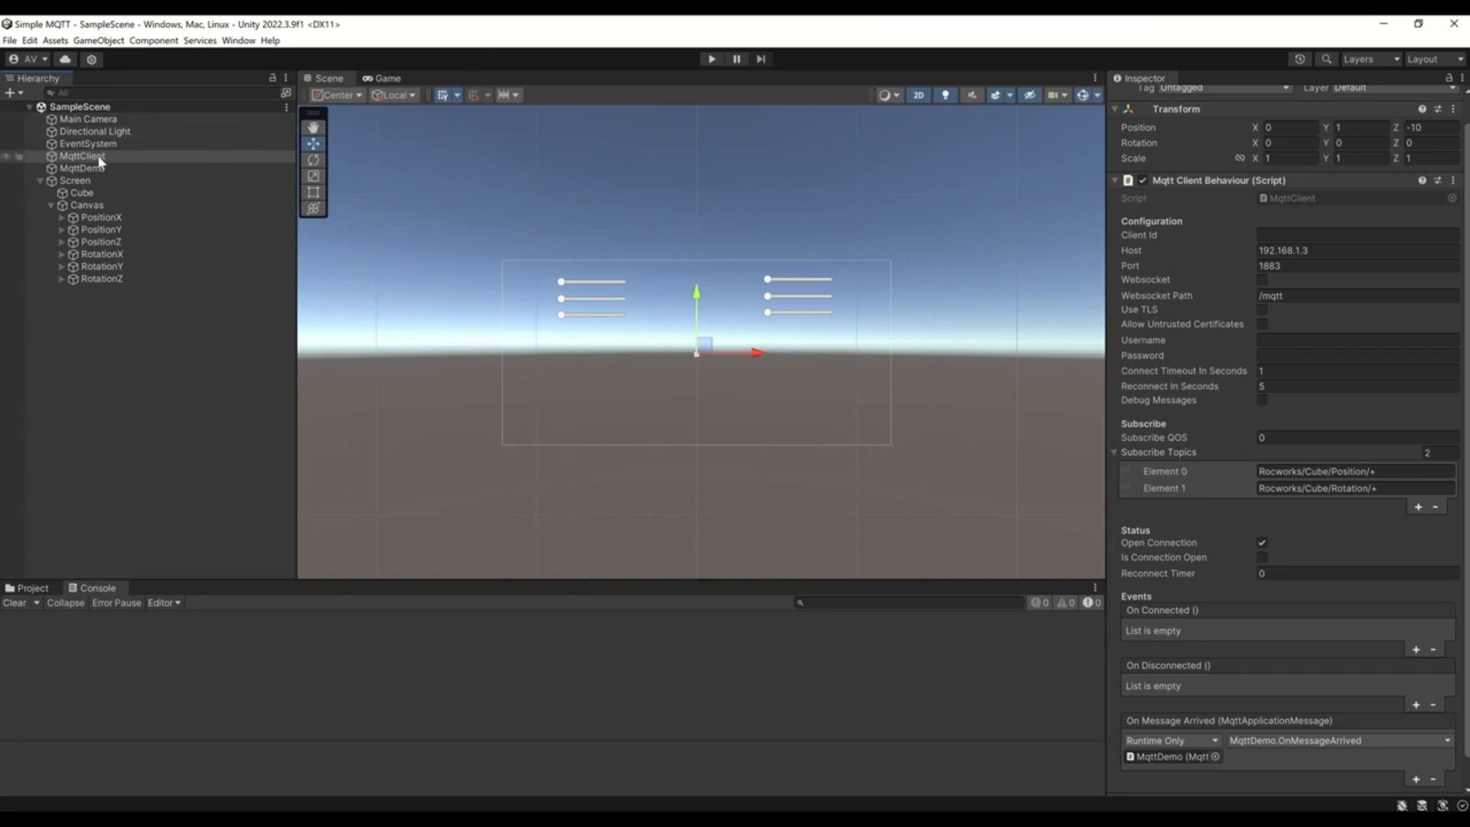
Inspect the MQTT client object's settings and bring up a running Simple MQTT build window
{"action": "left_click", "coordinate": [83, 155]}
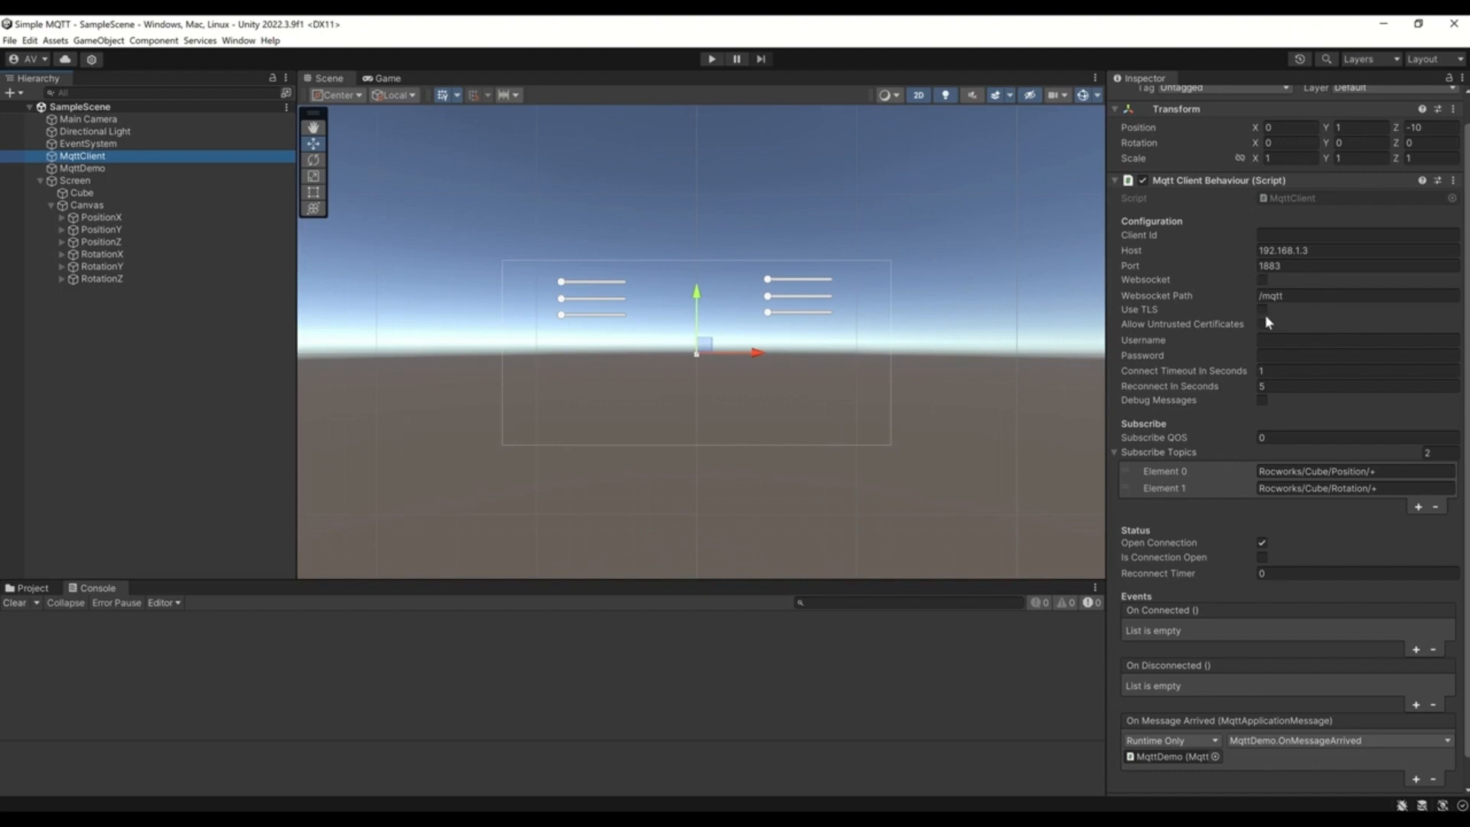
{"action": "mouse_move", "coordinate": [1158, 314]}
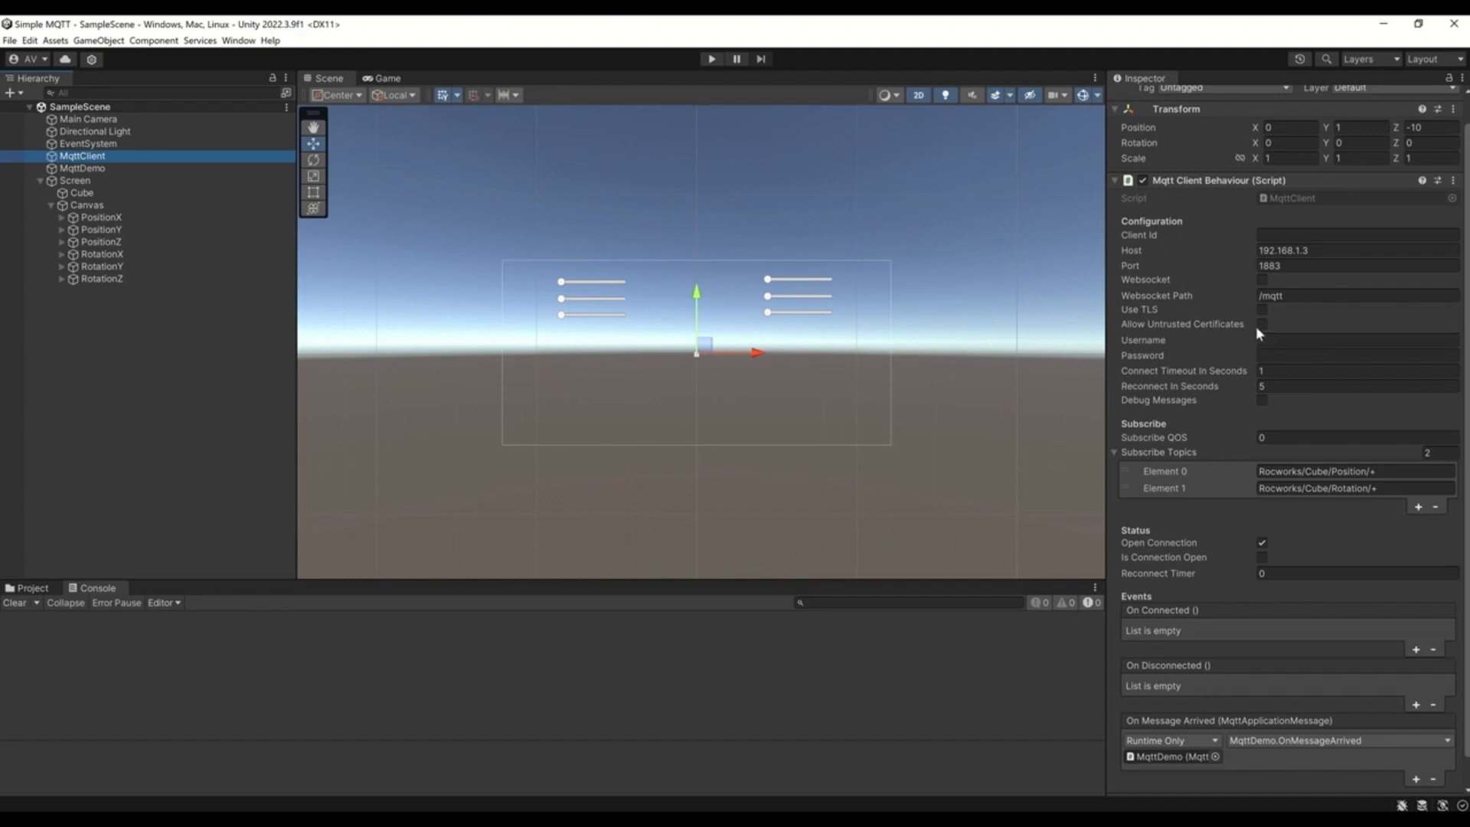
{"action": "mouse_move", "coordinate": [1263, 335]}
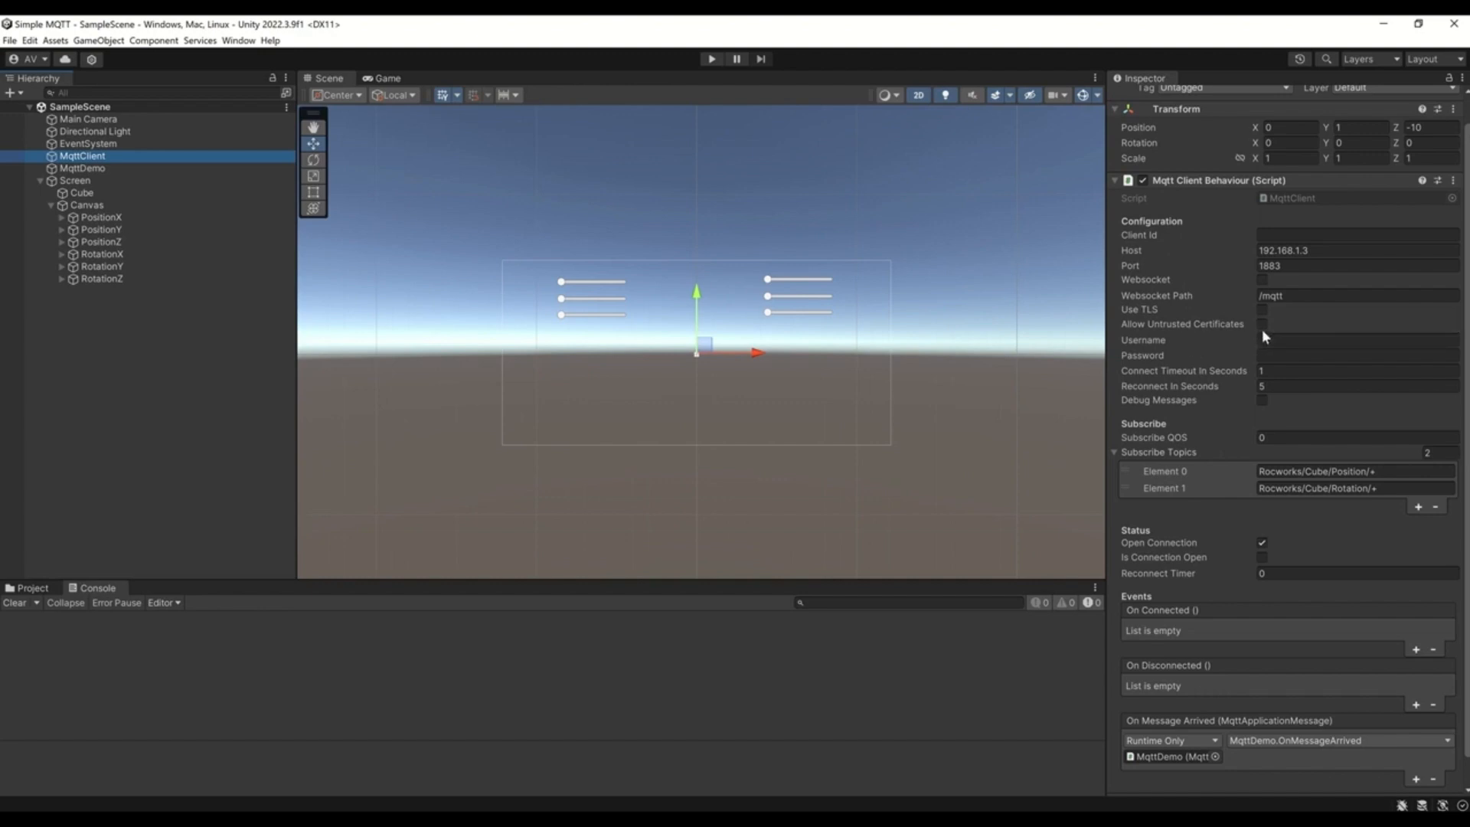
{"action": "left_click", "coordinate": [1355, 371]}
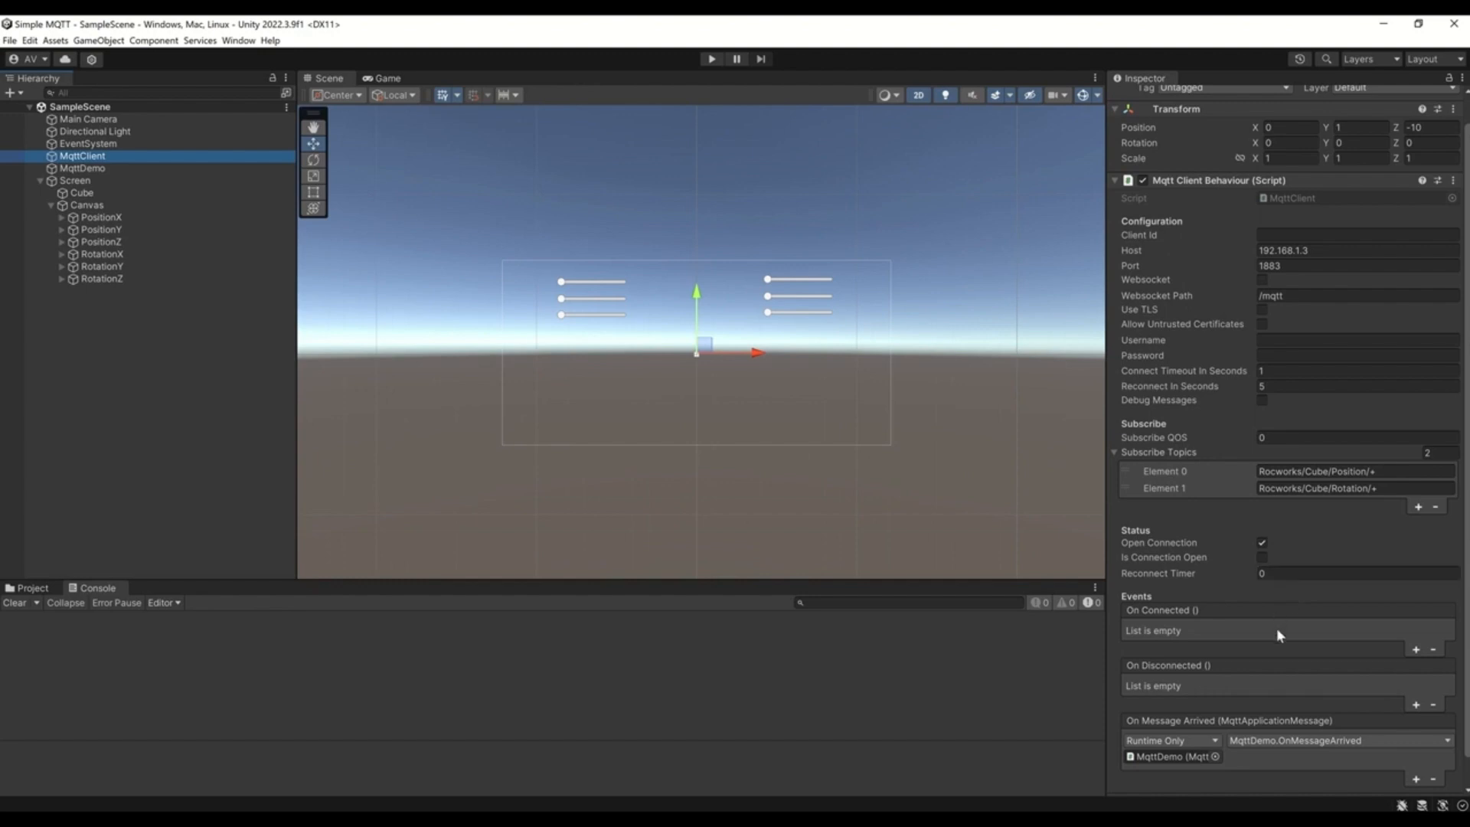
{"action": "mouse_move", "coordinate": [1274, 635]}
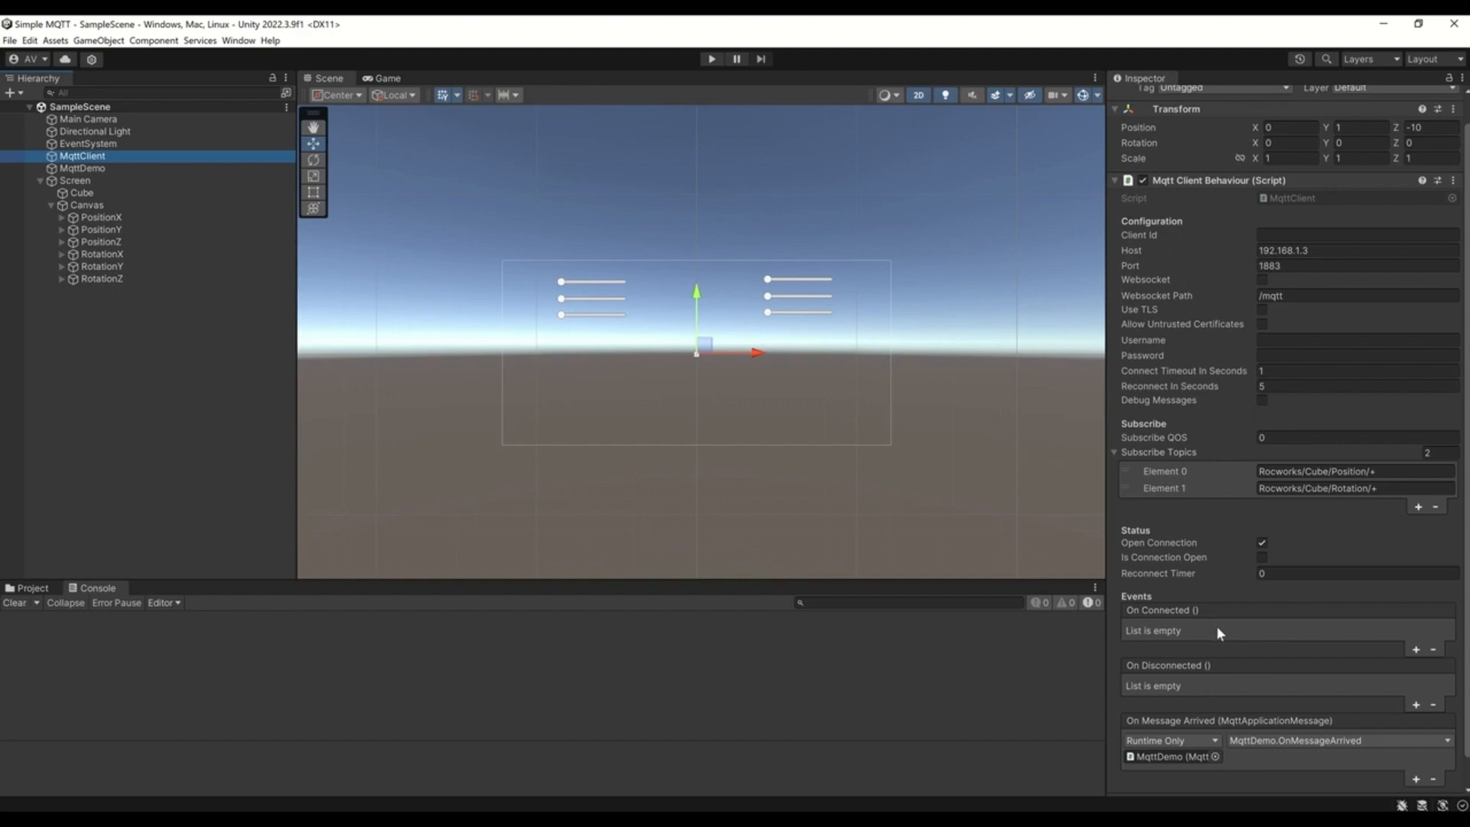
{"action": "mouse_move", "coordinate": [1196, 667]}
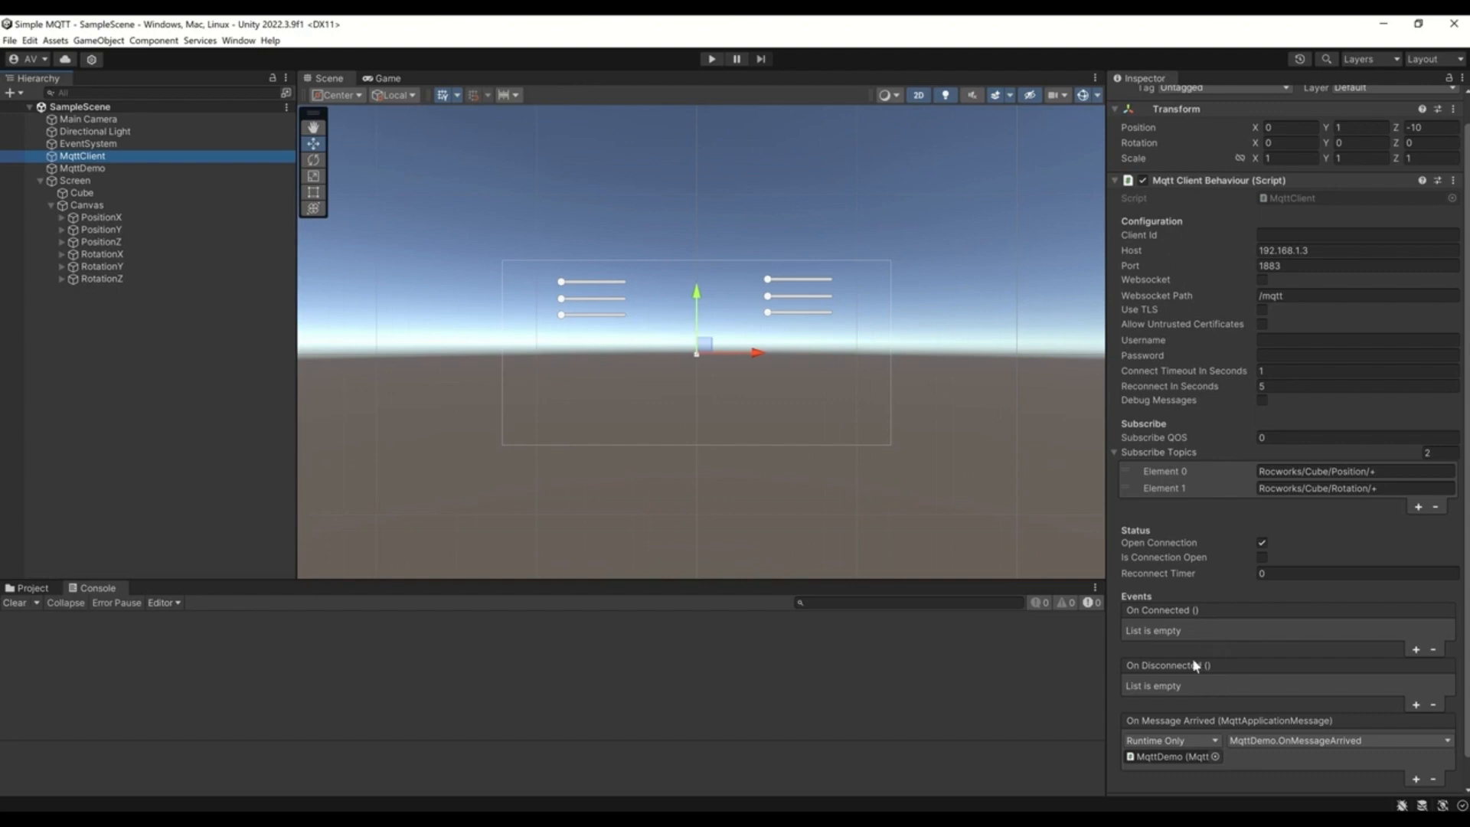
{"action": "mouse_move", "coordinate": [1194, 701]}
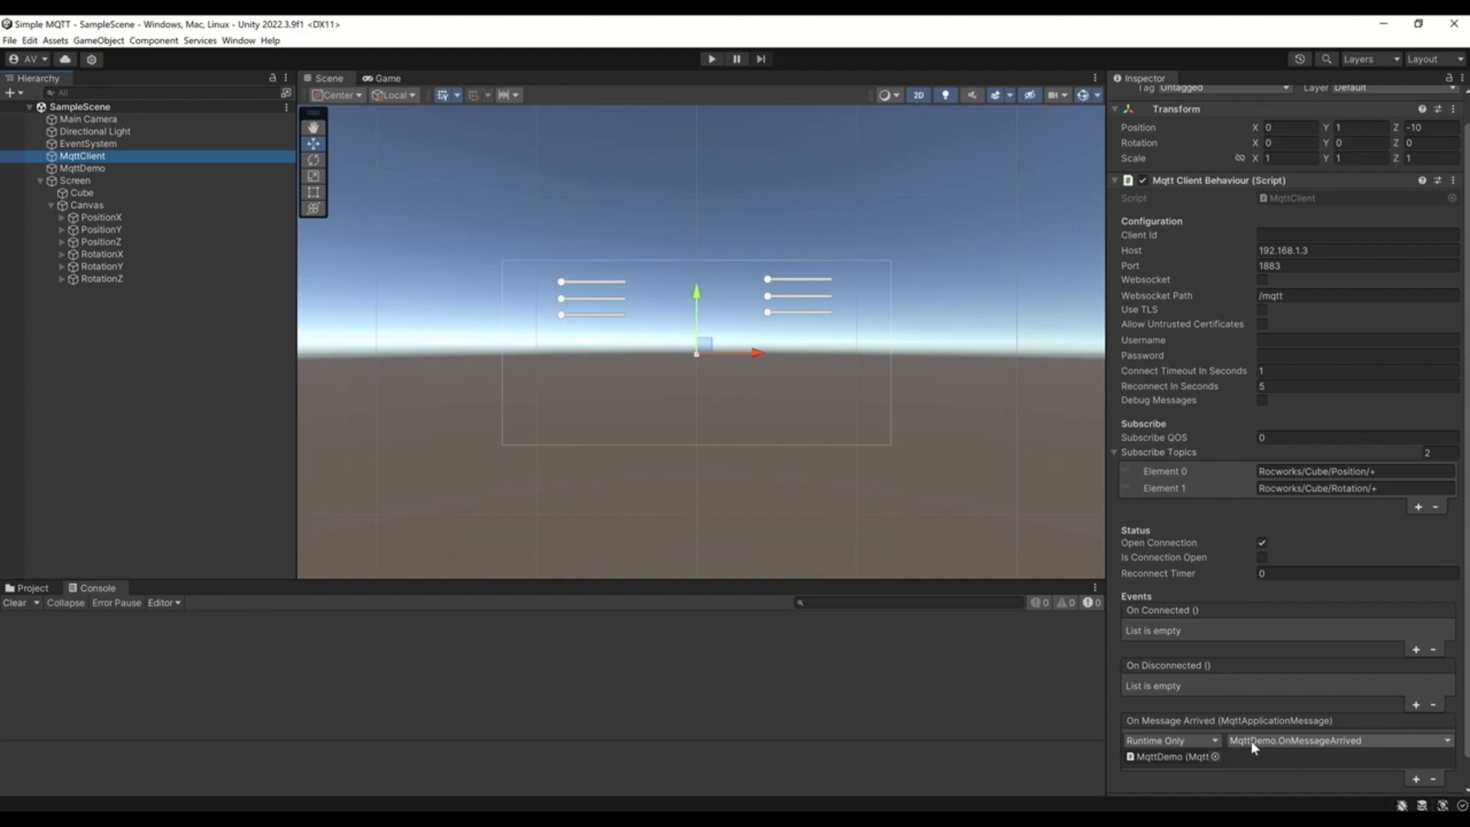
{"action": "mouse_move", "coordinate": [1302, 742]}
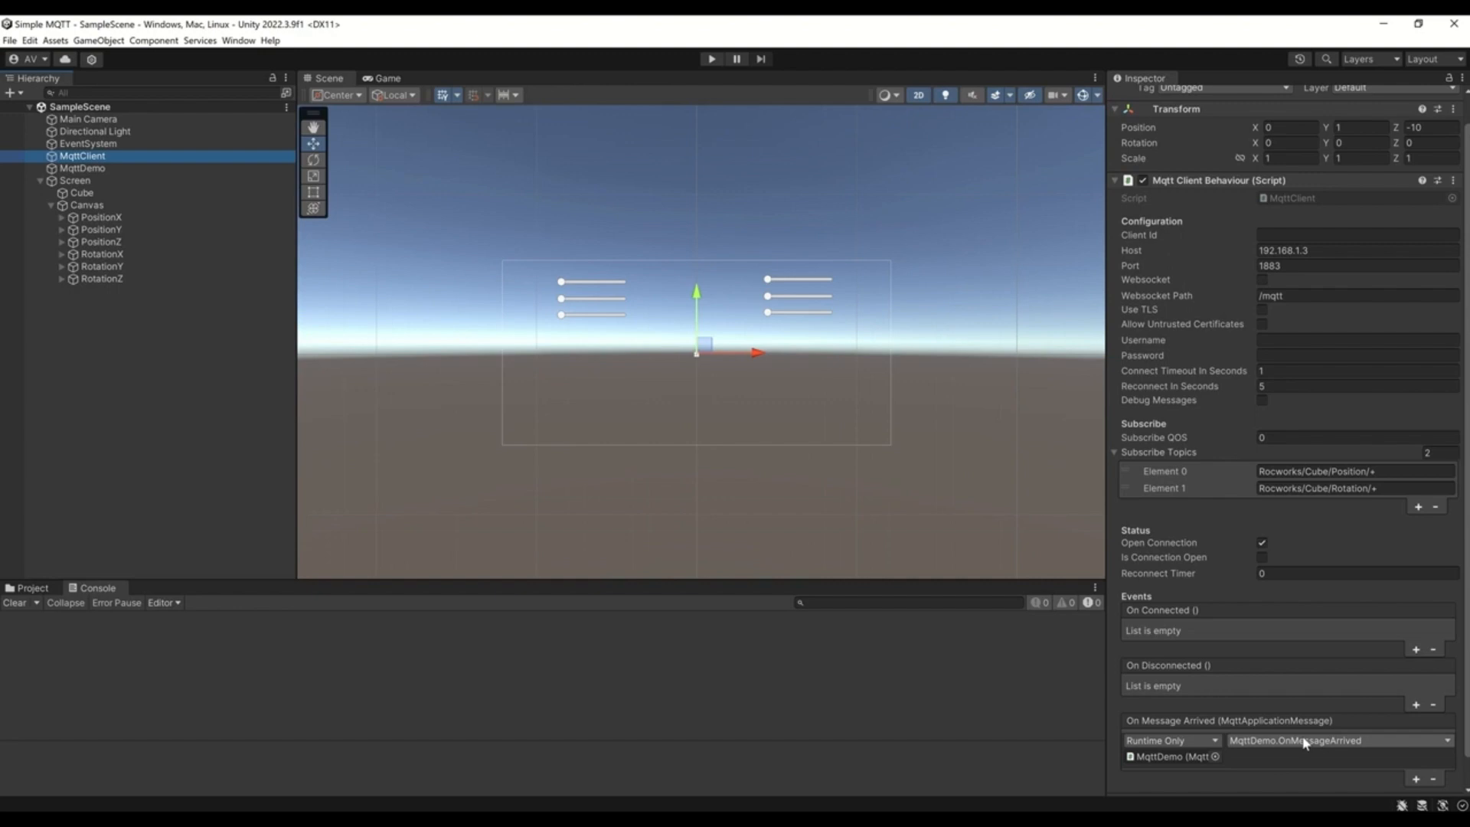
{"action": "mouse_move", "coordinate": [1188, 21]}
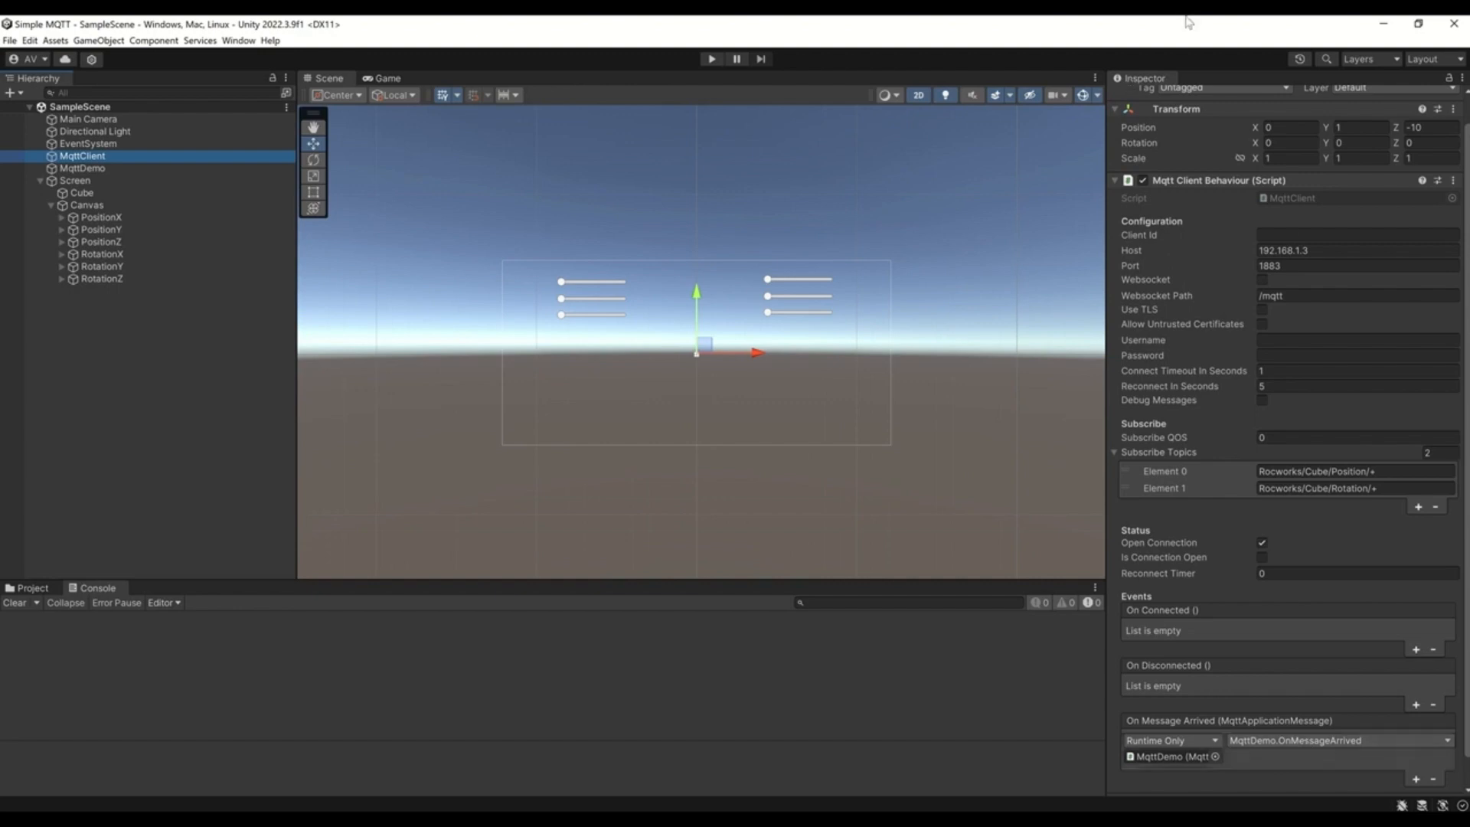
{"action": "mouse_move", "coordinate": [1220, 194]}
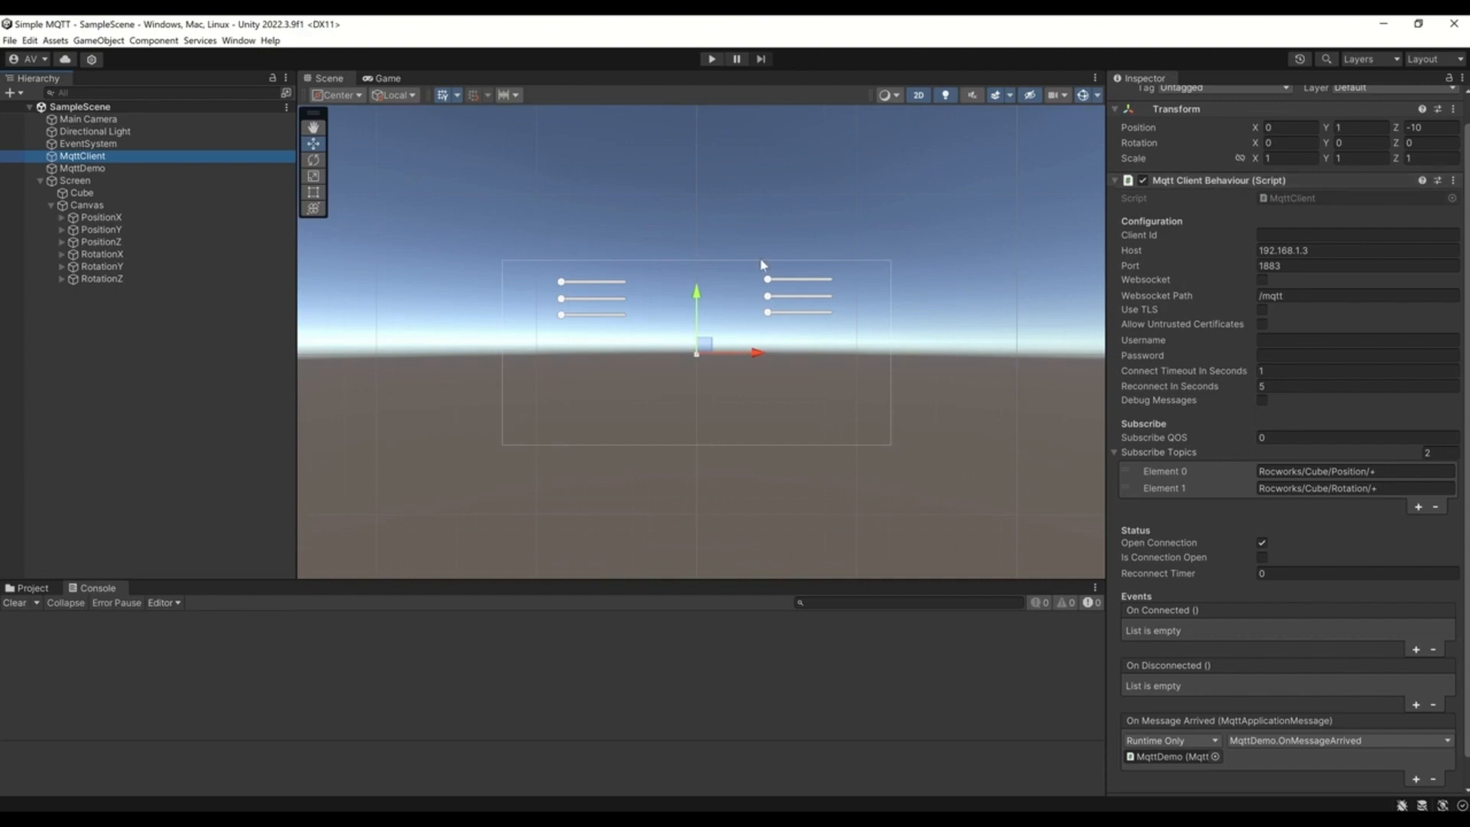
{"action": "mouse_move", "coordinate": [774, 383]}
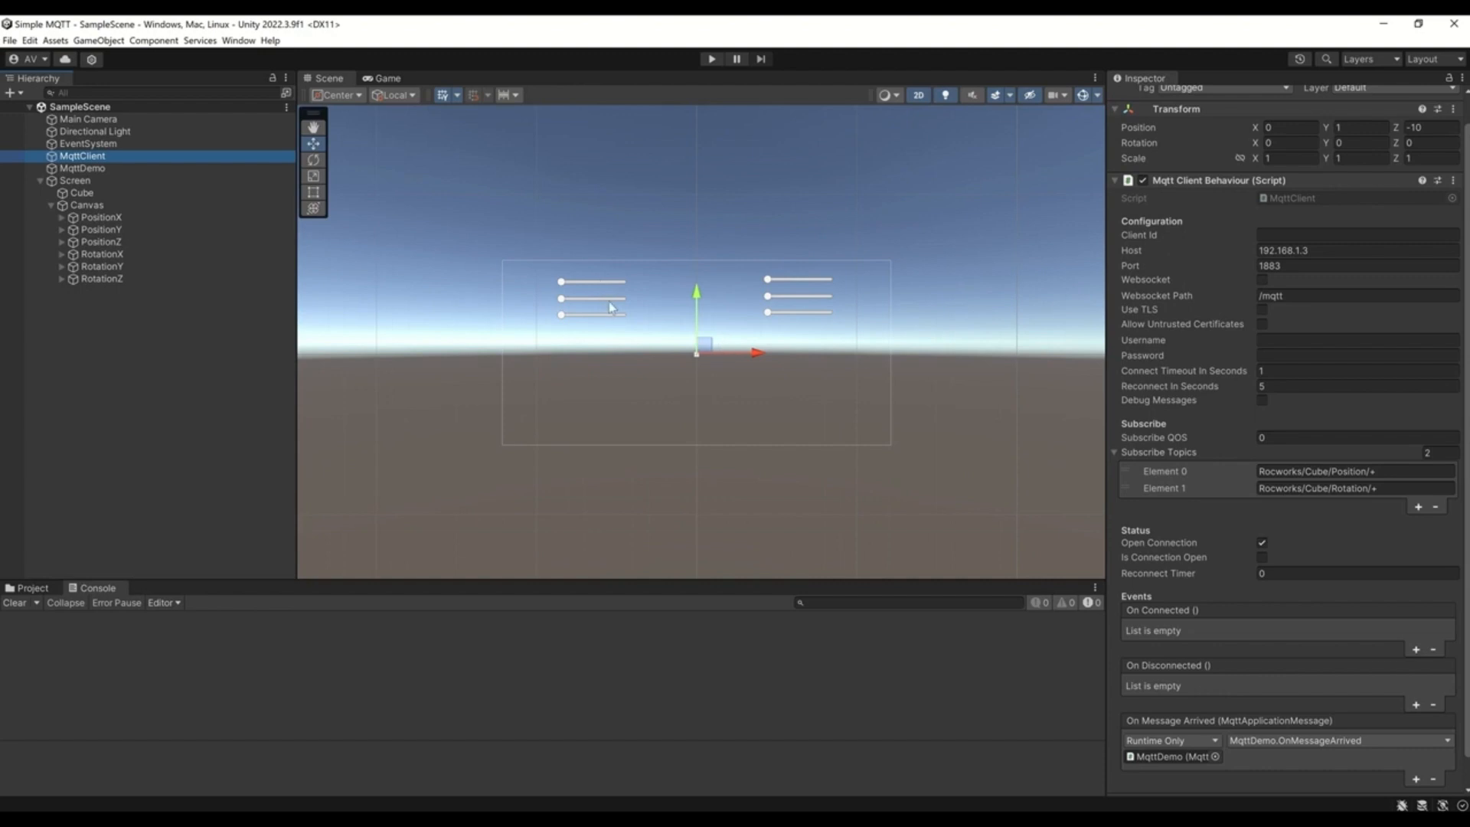
{"action": "mouse_move", "coordinate": [603, 344]}
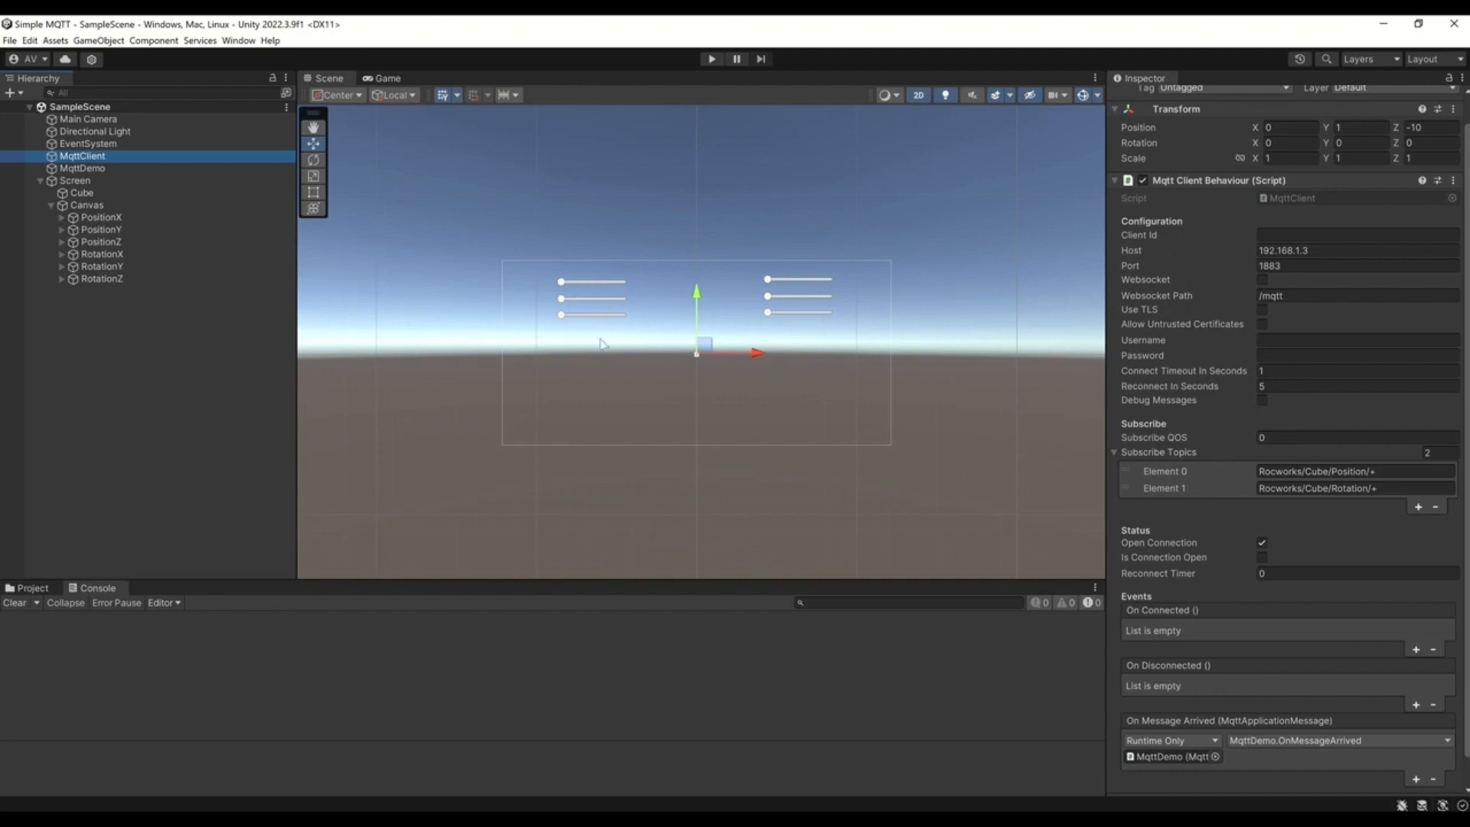
{"action": "mouse_move", "coordinate": [778, 281]}
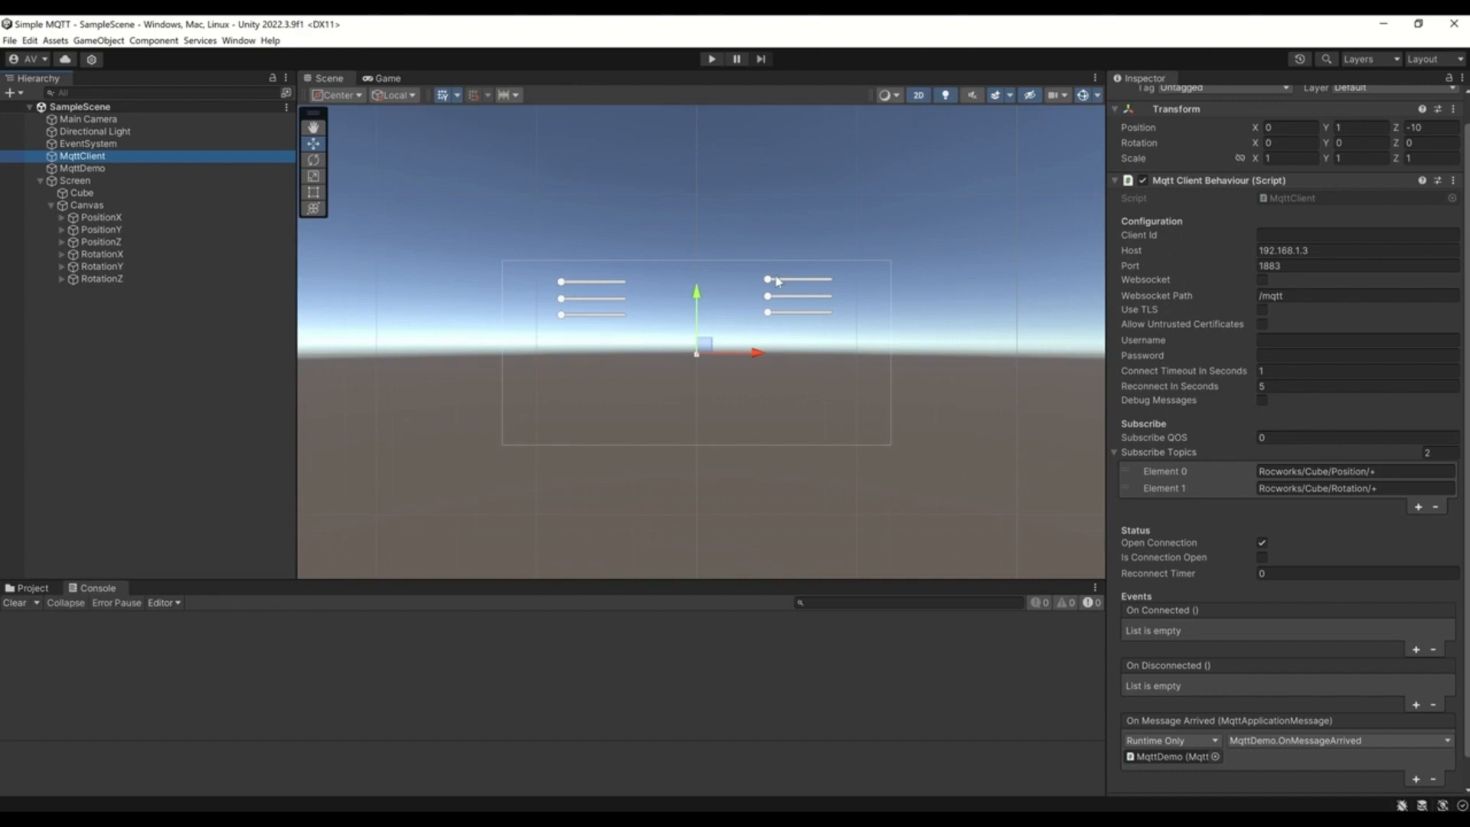
{"action": "mouse_move", "coordinate": [694, 356]}
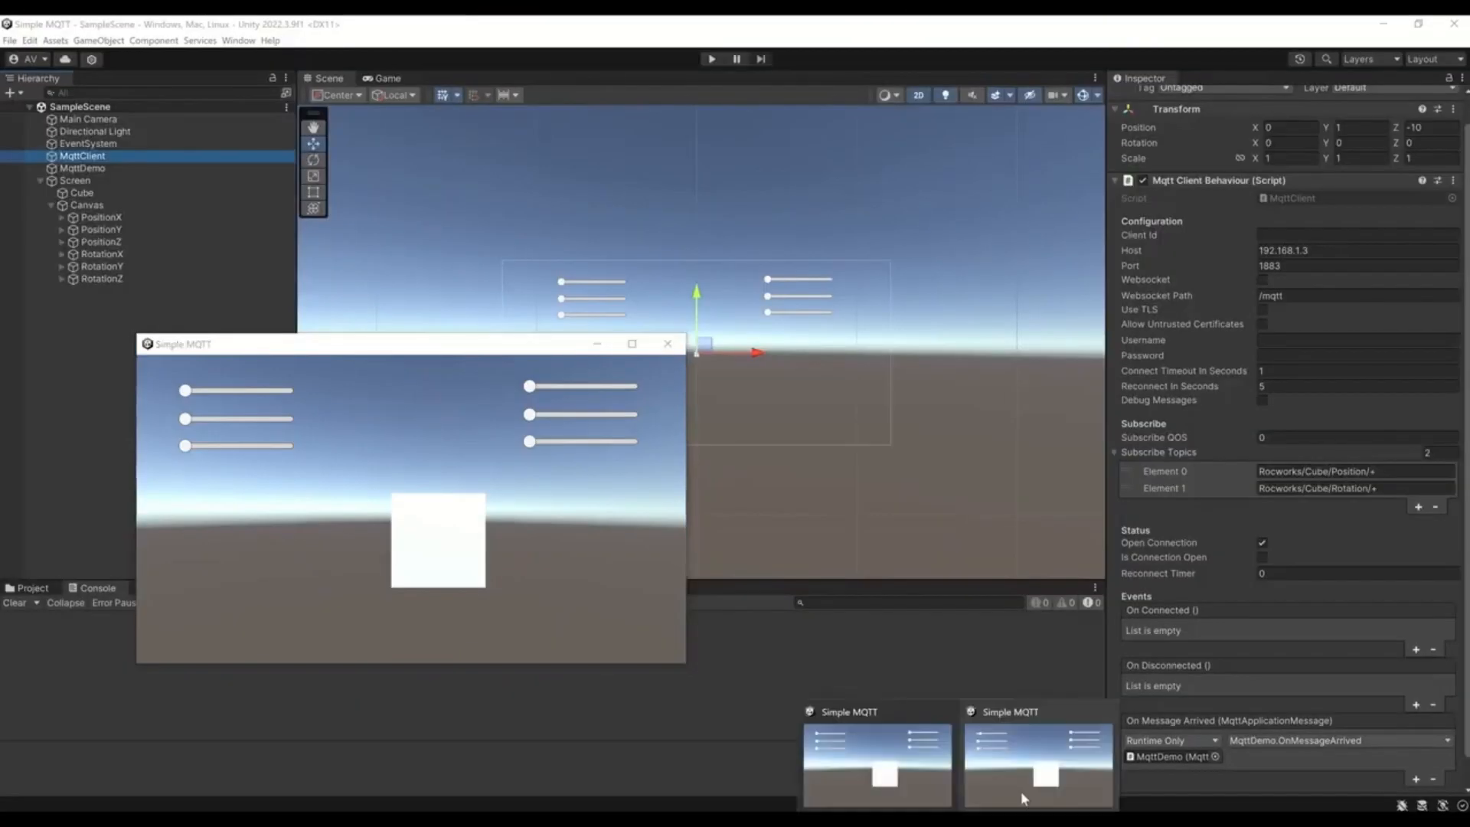
Show the second running Simple MQTT build beside the first window
{"action": "left_click", "coordinate": [1040, 764]}
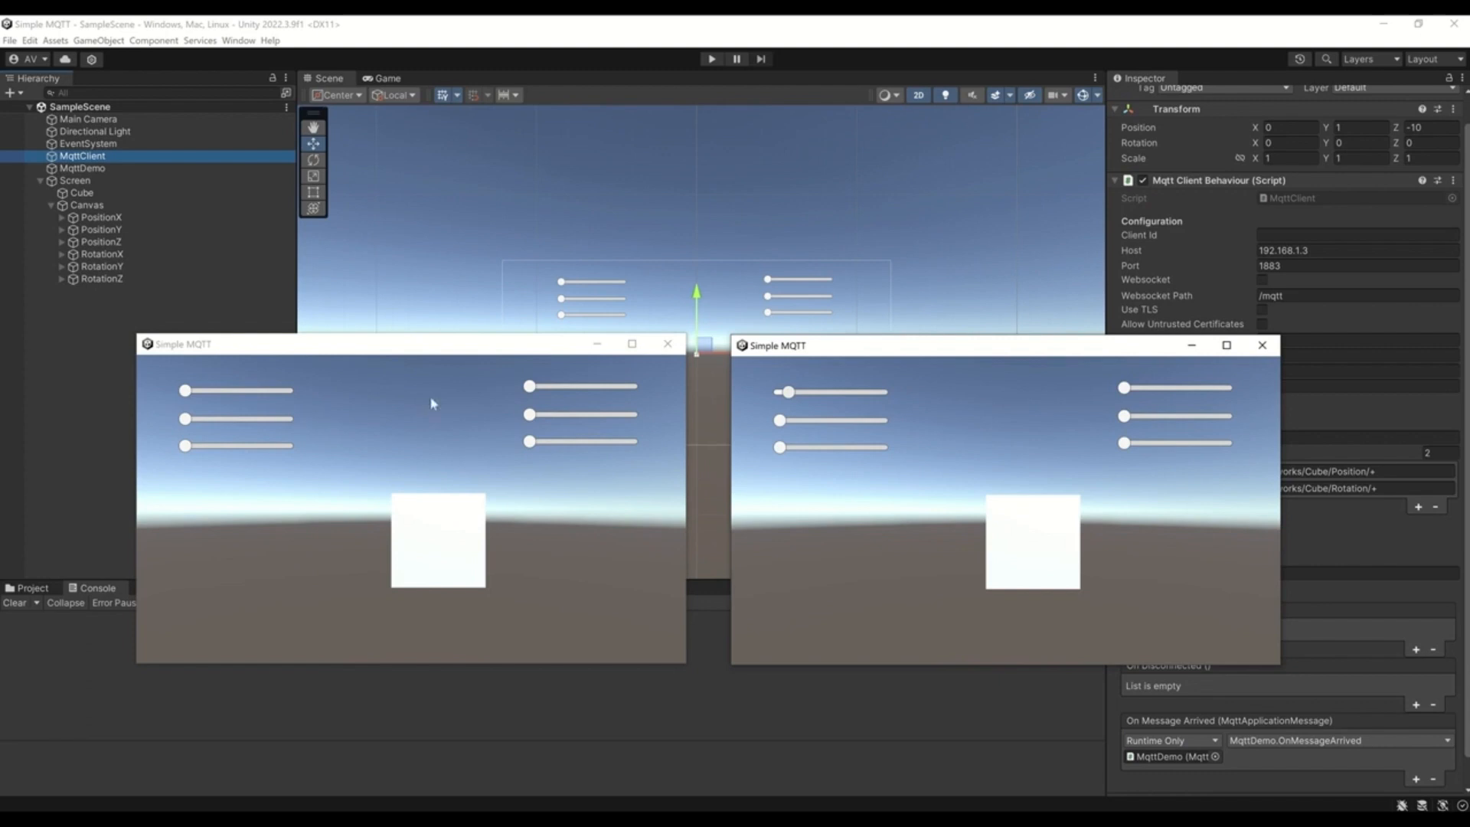
{"action": "mouse_move", "coordinate": [829, 350]}
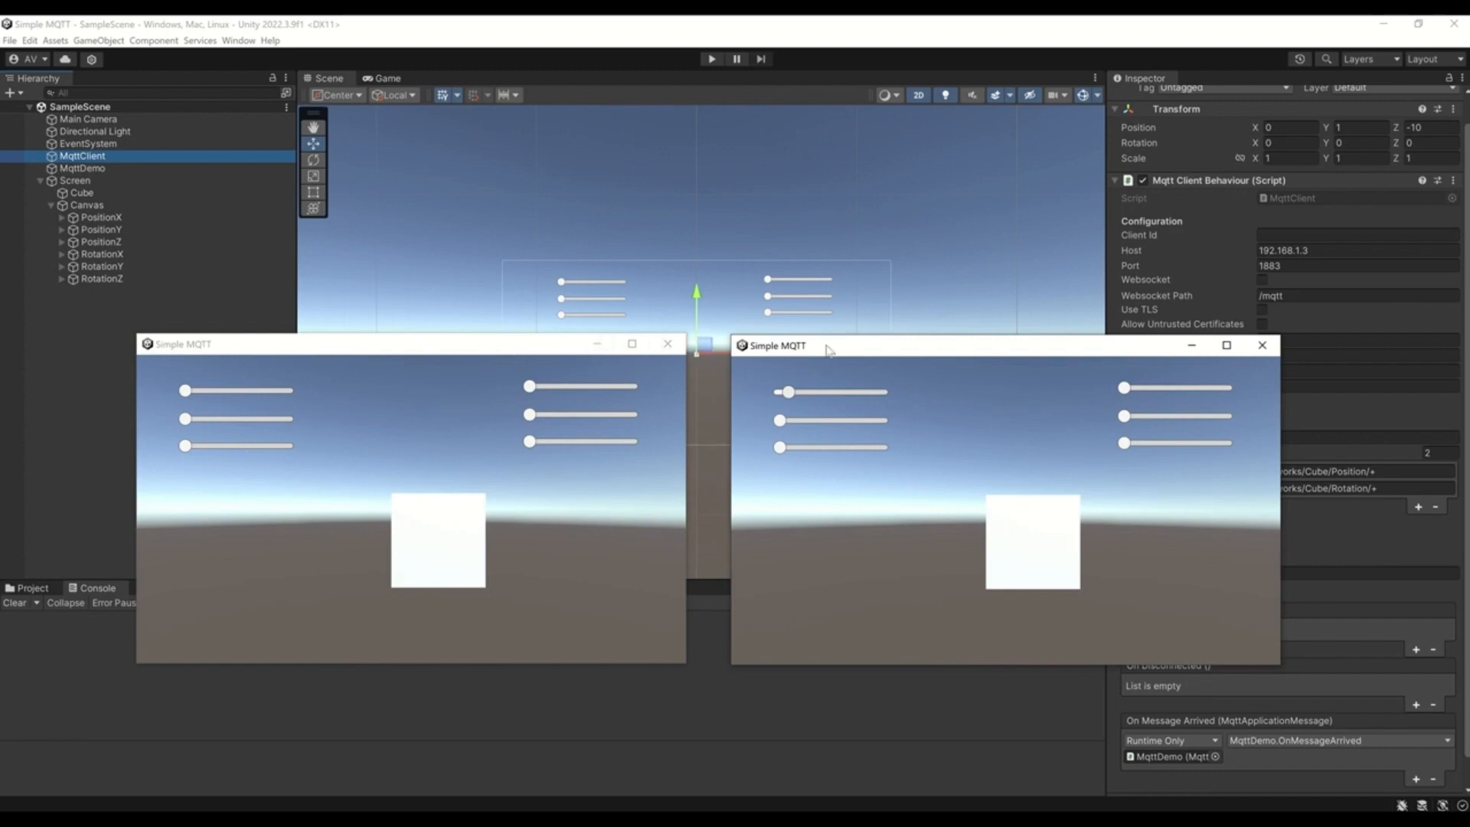
{"action": "mouse_move", "coordinate": [643, 162]}
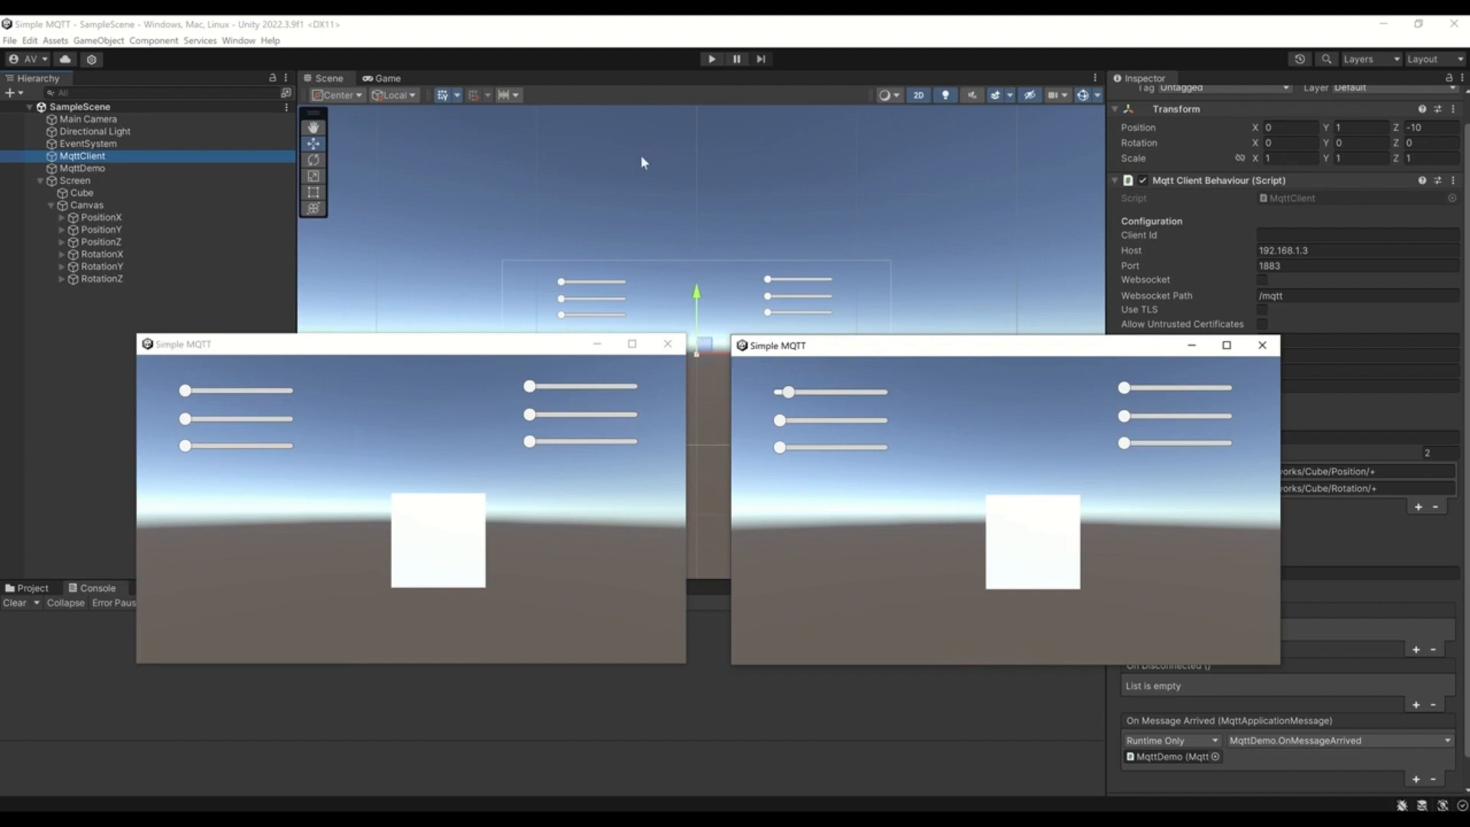
{"action": "mouse_move", "coordinate": [743, 171]}
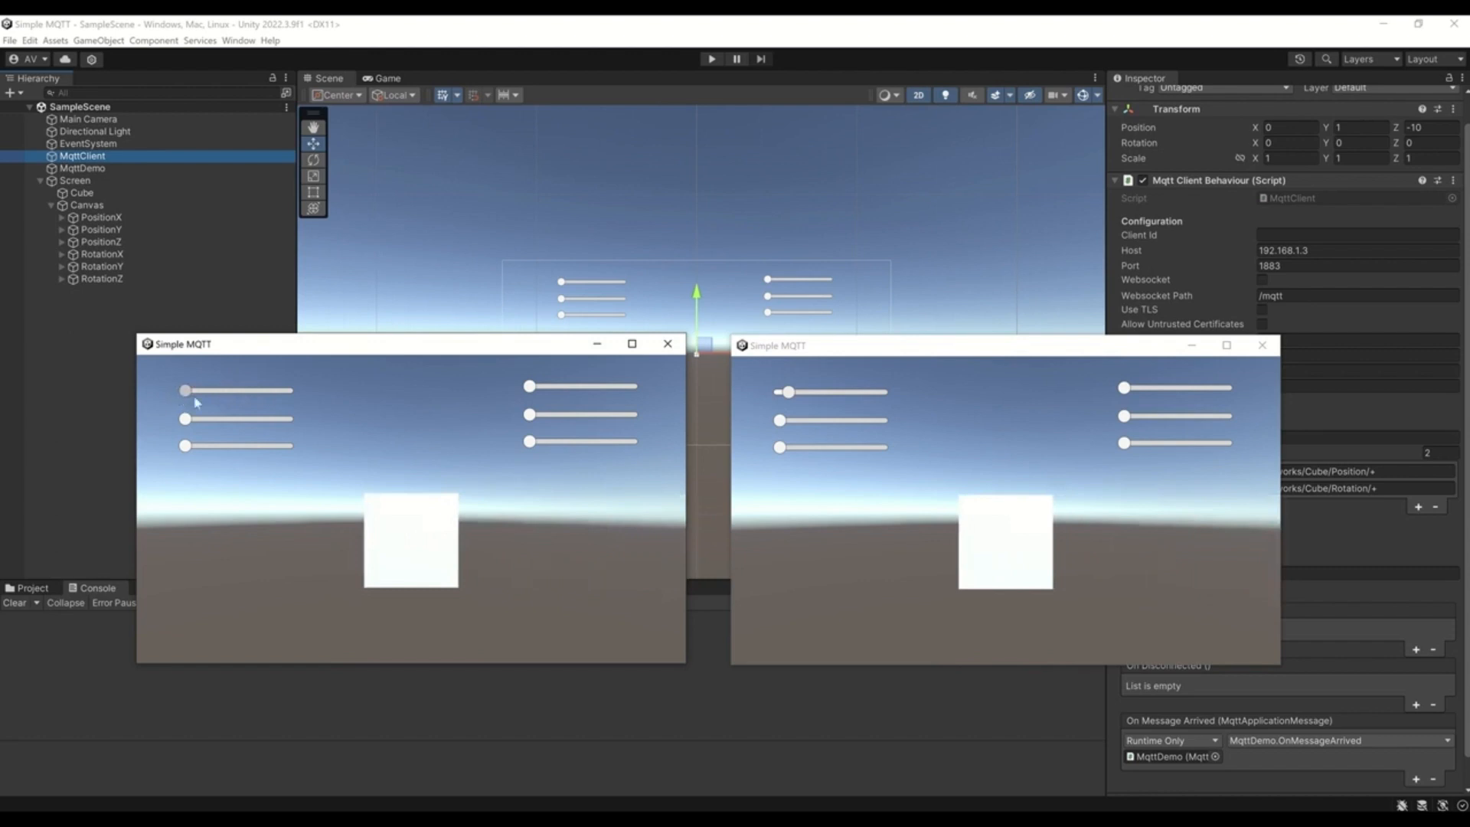
In the left build, drag the position slider right and the rotation slider to move and turn the cube
{"action": "left_click_drag", "start_coordinate": [185, 389], "coordinate": [229, 391]}
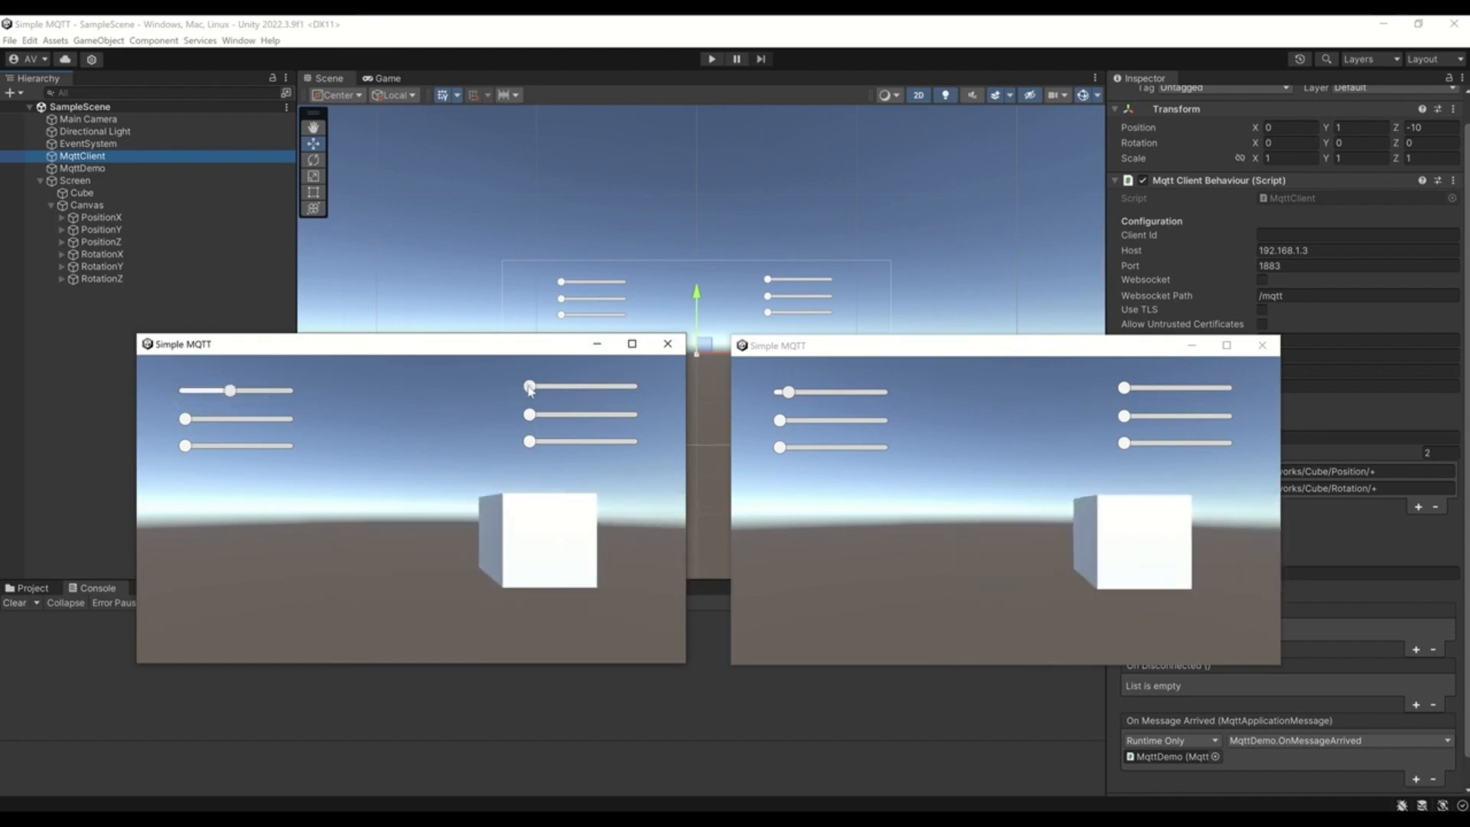
{"action": "left_click_drag", "start_coordinate": [530, 386], "coordinate": [553, 386]}
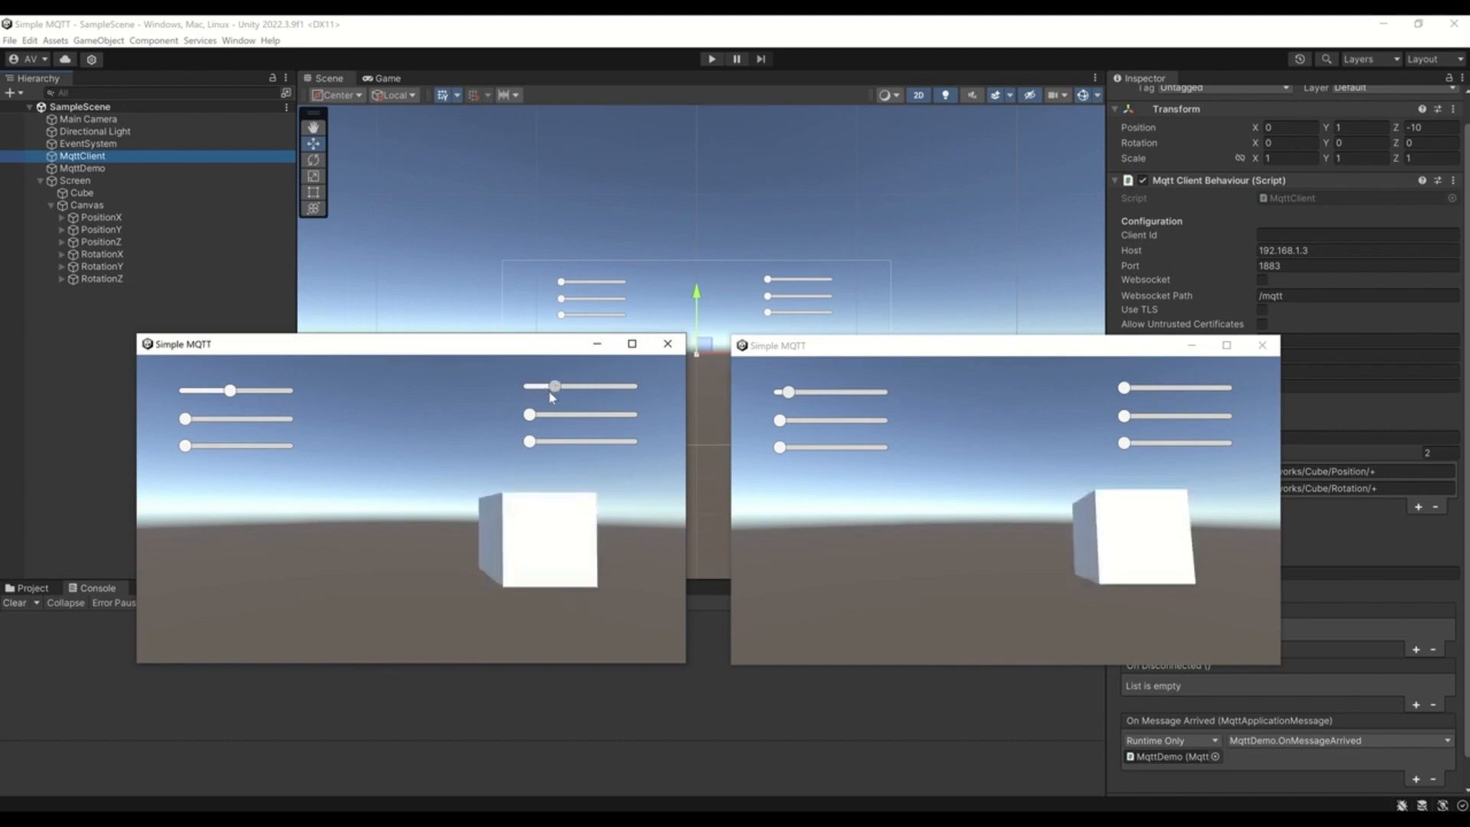